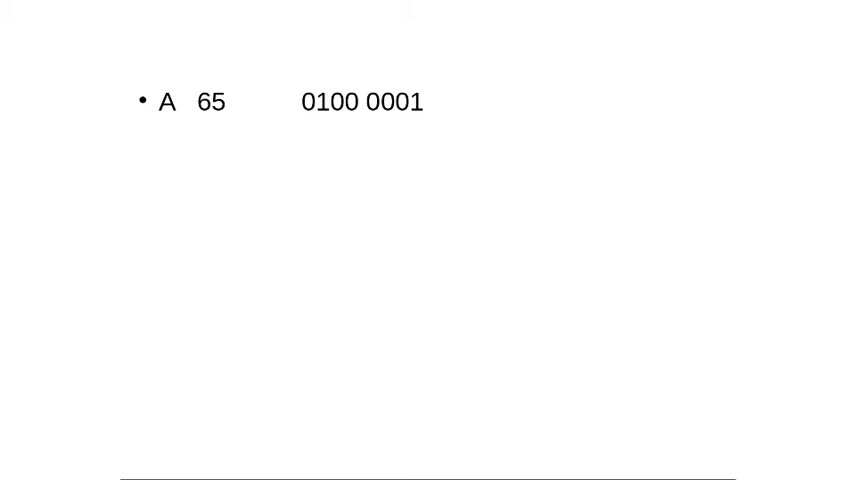
mouse_move(353, 116)
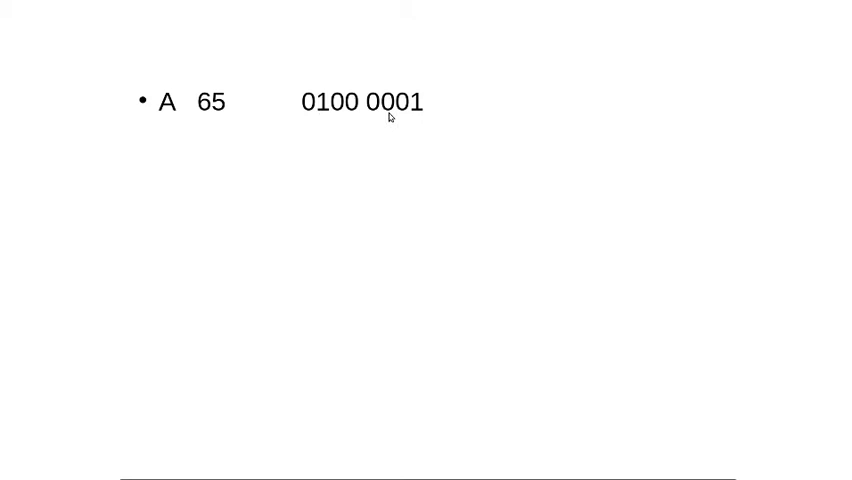
mouse_move(349, 126)
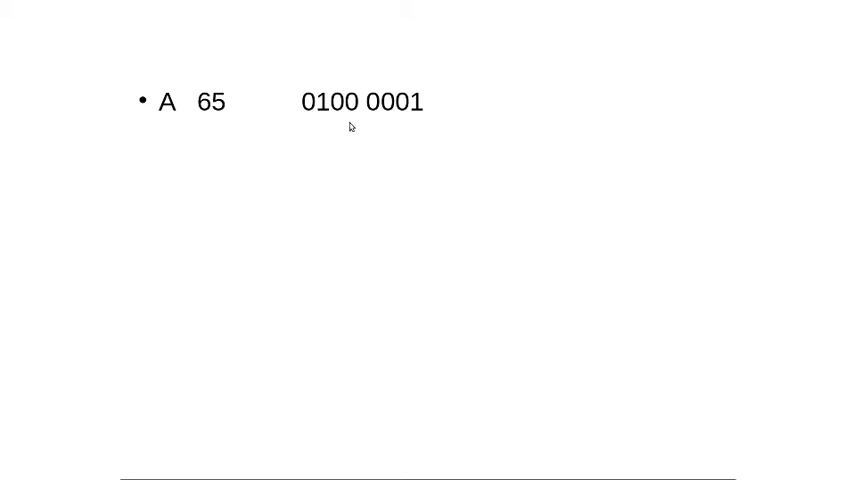
mouse_move(429, 130)
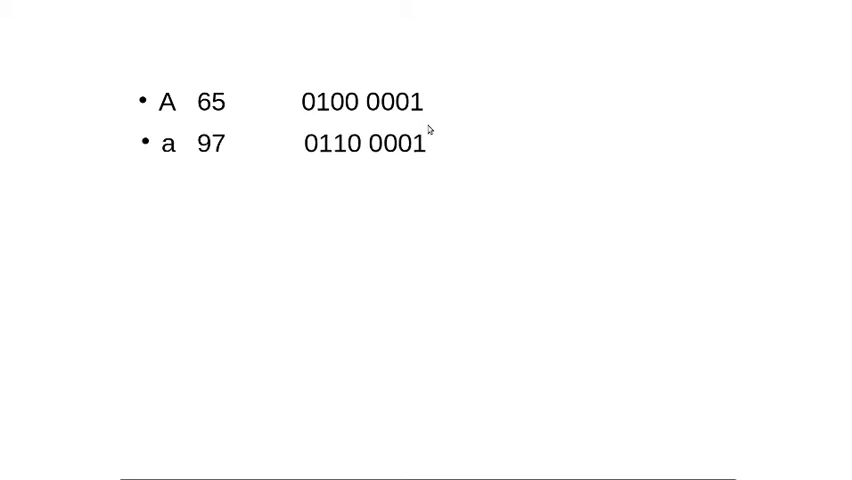
mouse_move(458, 135)
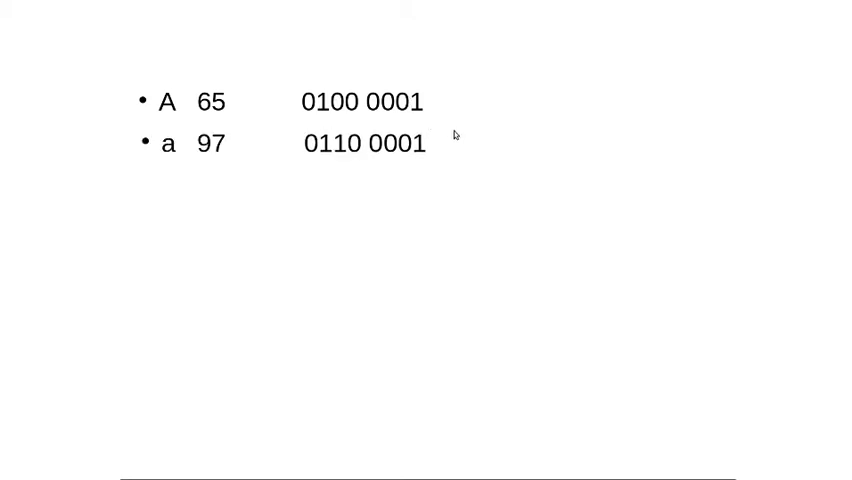
mouse_move(392, 167)
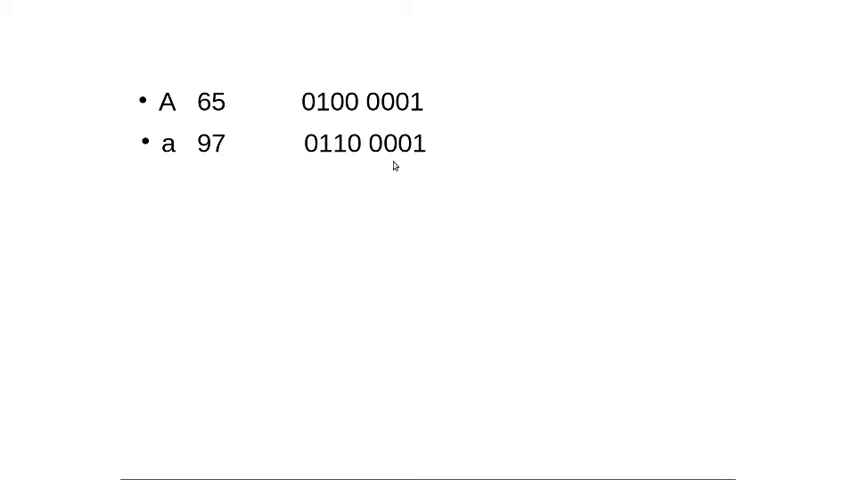
mouse_move(312, 126)
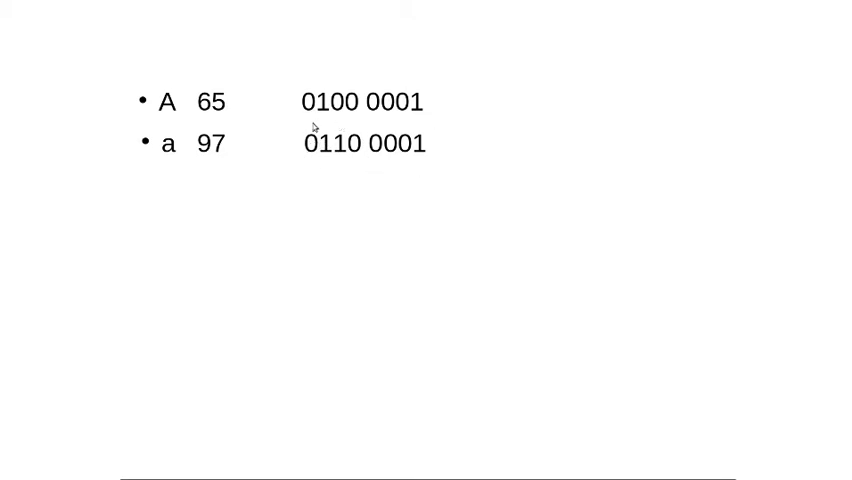
mouse_move(347, 133)
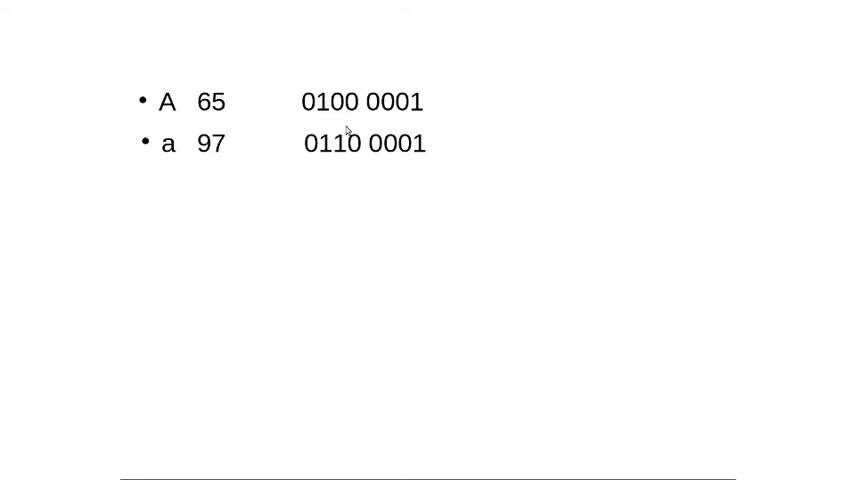
mouse_move(698, 180)
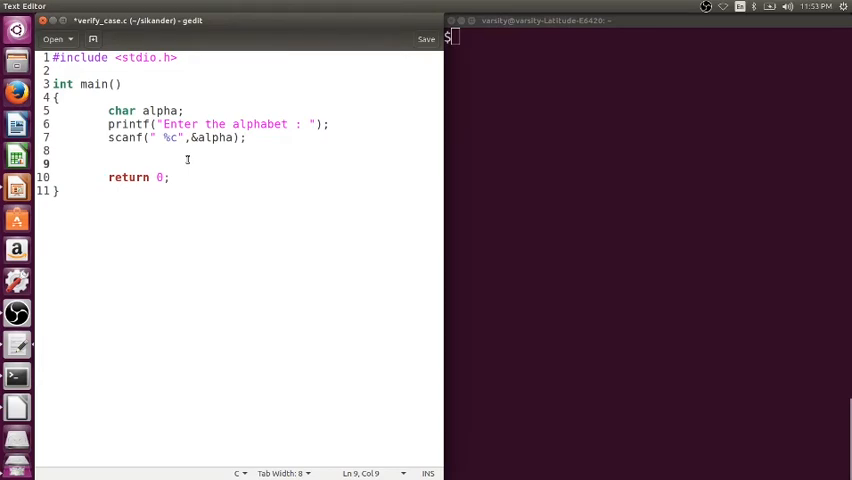
text(// A)
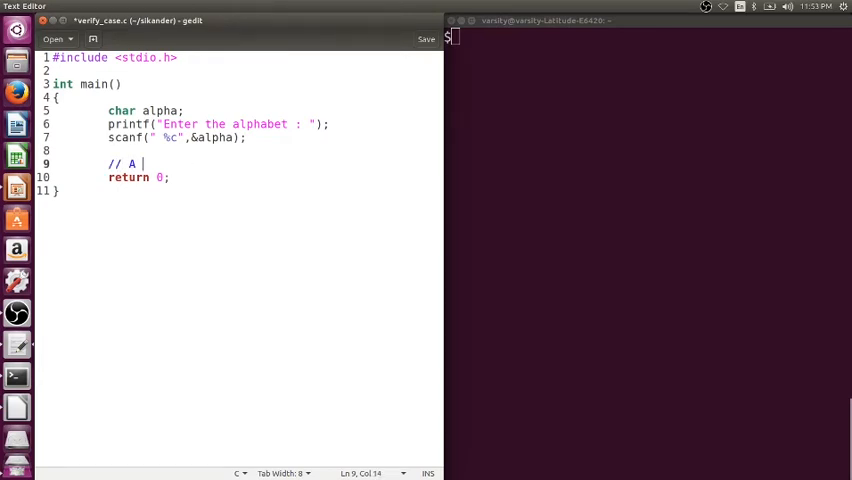
text(65)
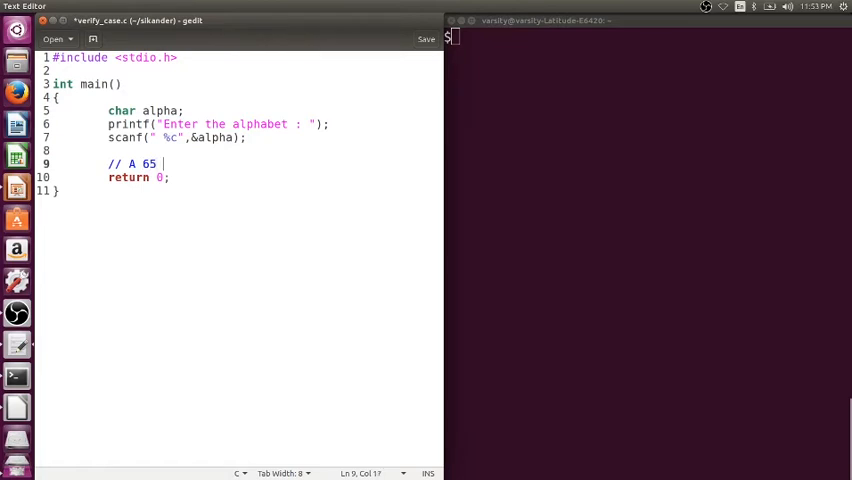
text(0100 0001)
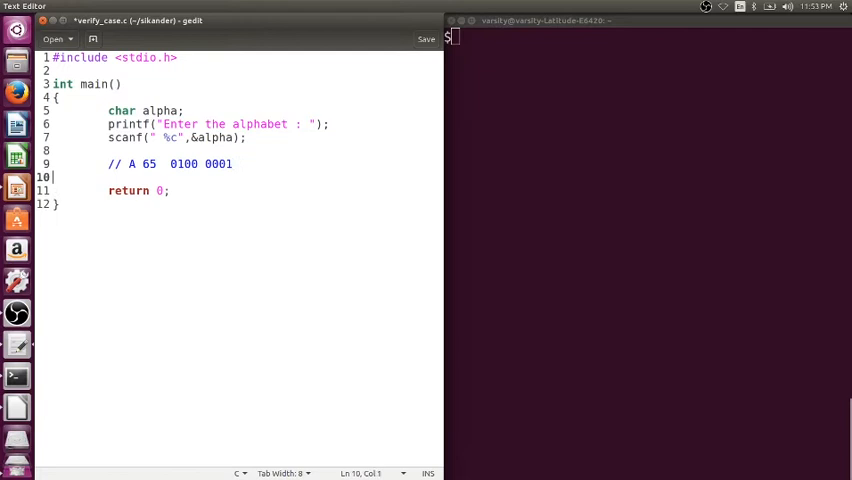
text(//)
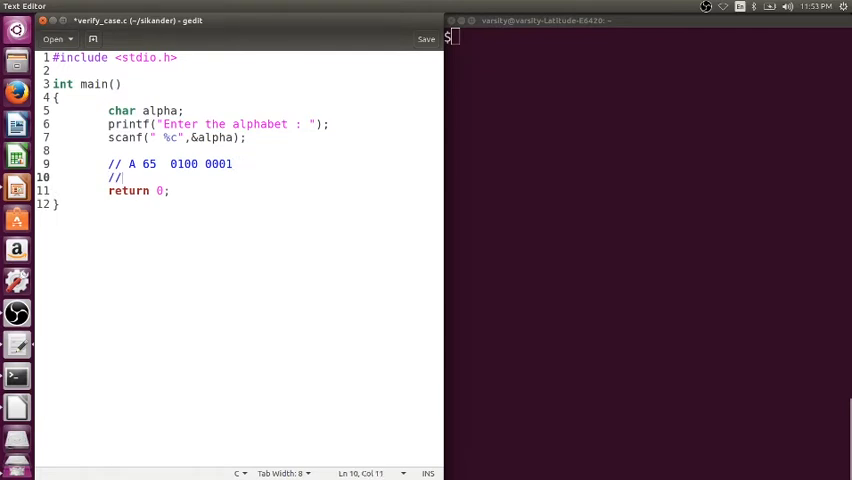
text(a 97)
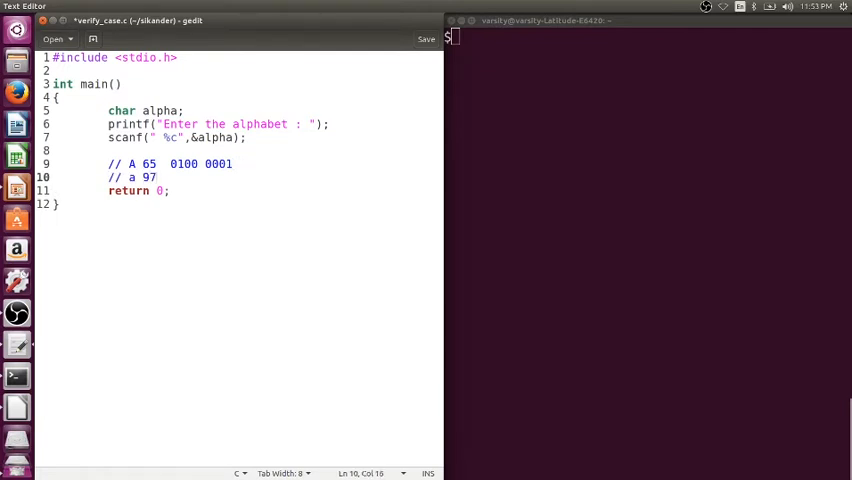
text(0110 0001)
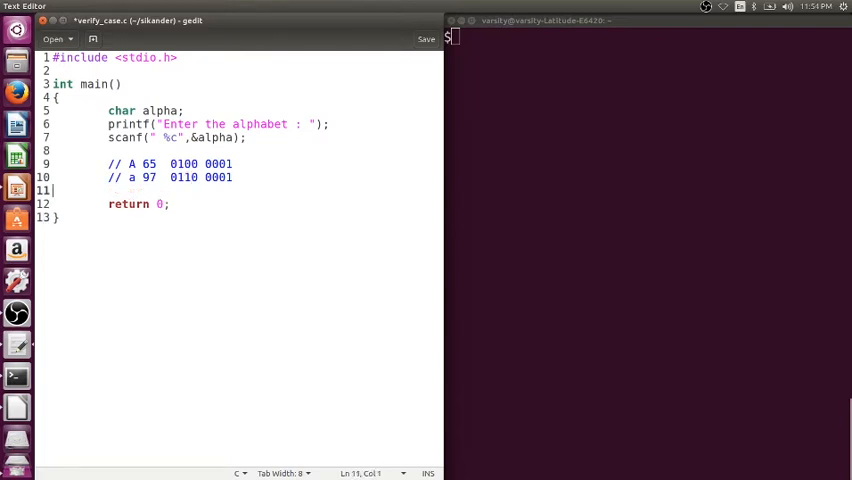
Add the comment '//mask 0010 0000 1 << 5' and insert a blank line above the comments
text(//)
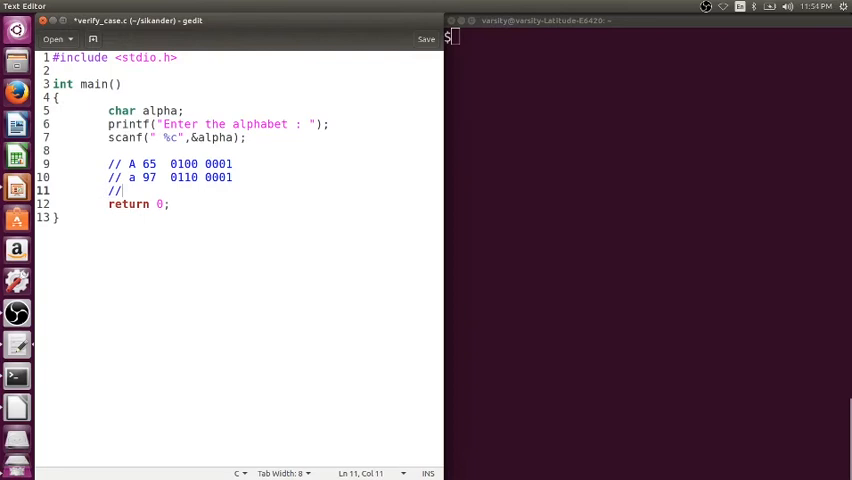
text(mask)
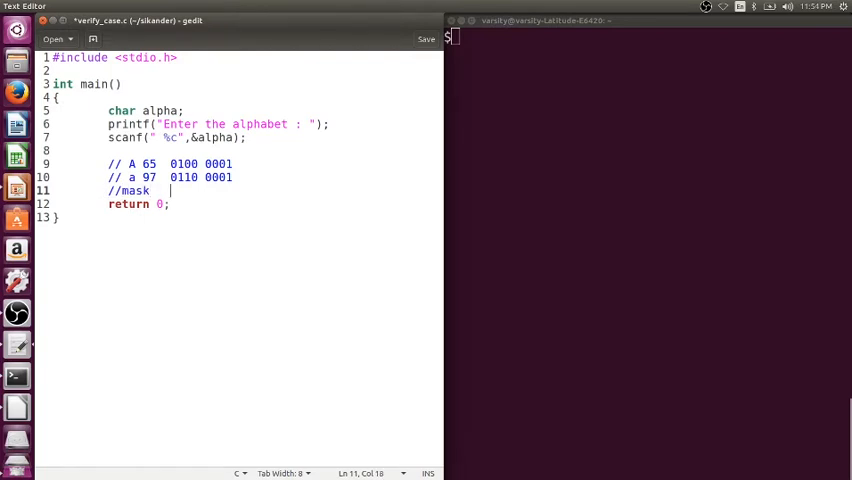
text(001)
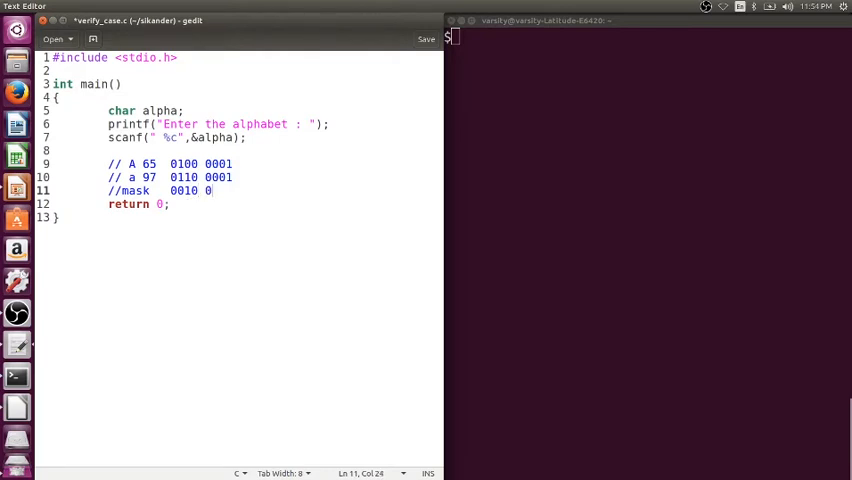
text(000)
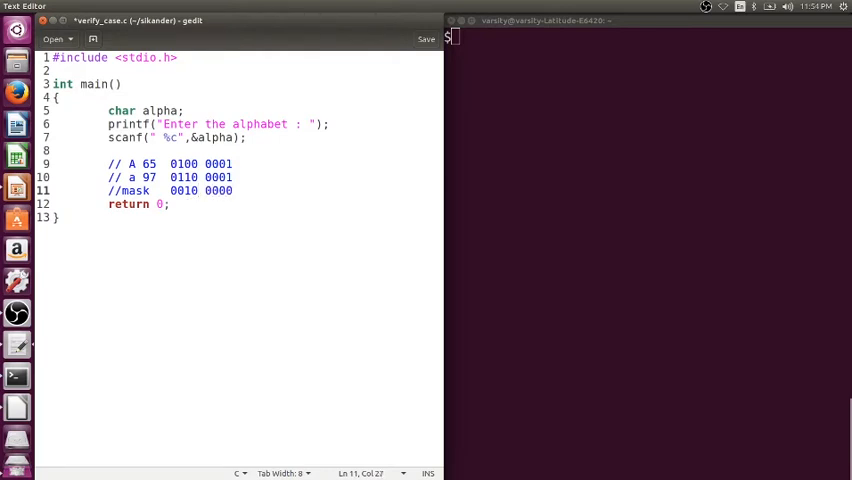
drag(171, 191, 233, 191)
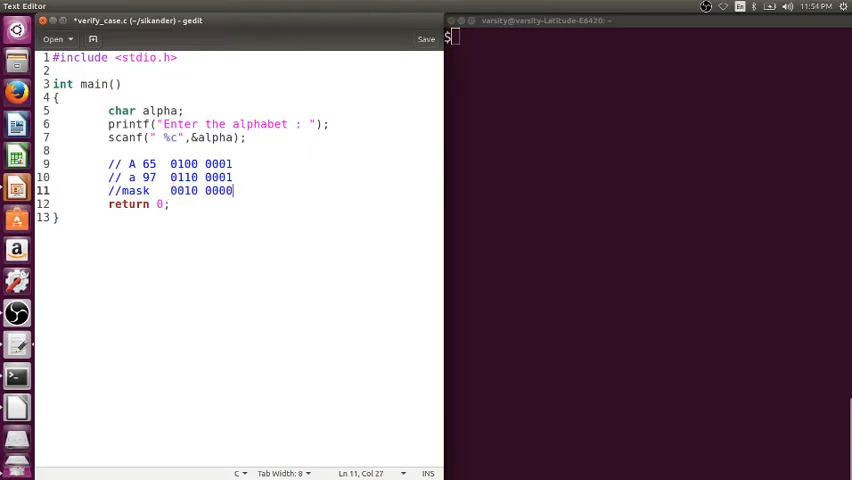
text(1)
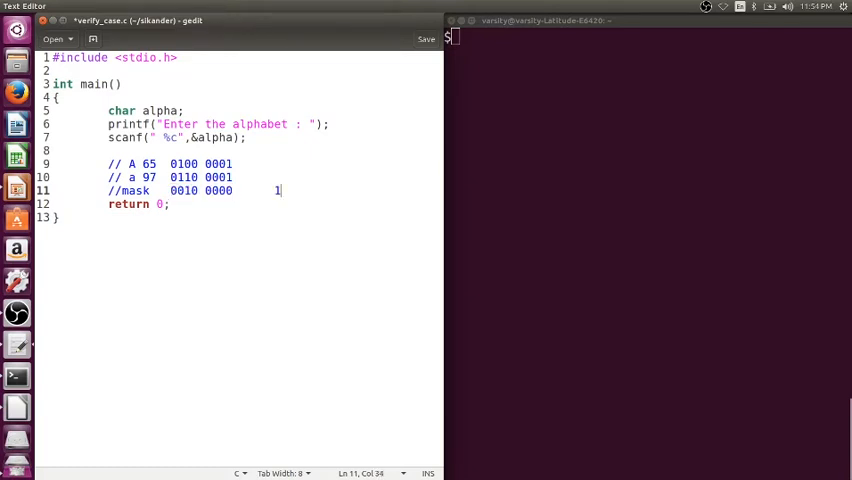
text(" ")
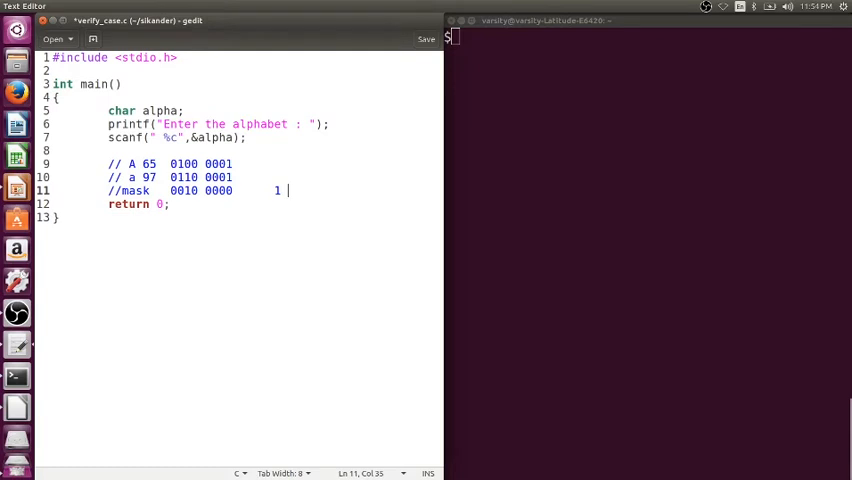
text(<<)
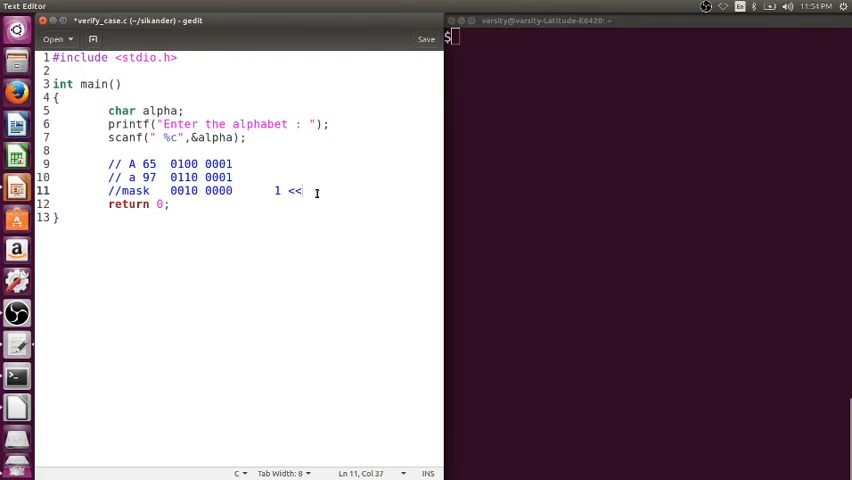
text(5)
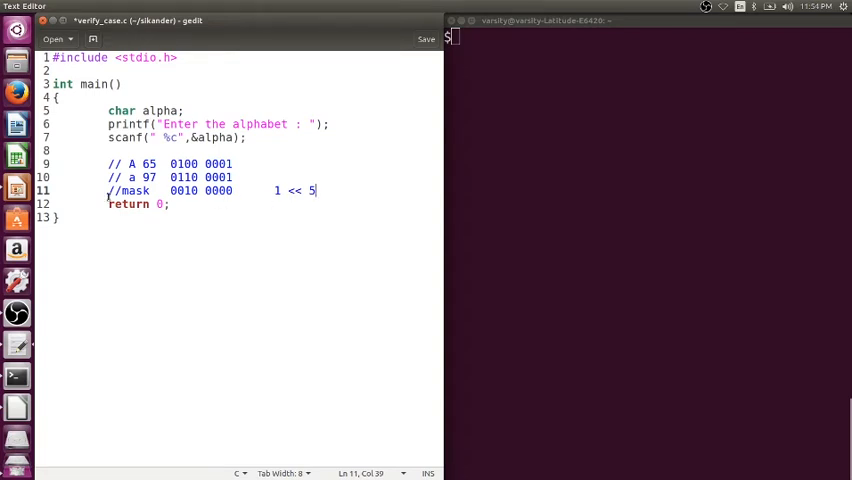
double_click(128, 190)
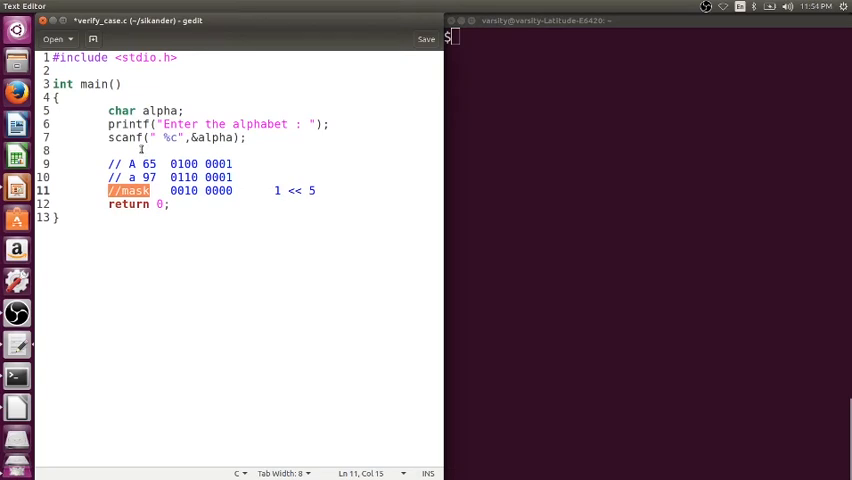
key(Return)
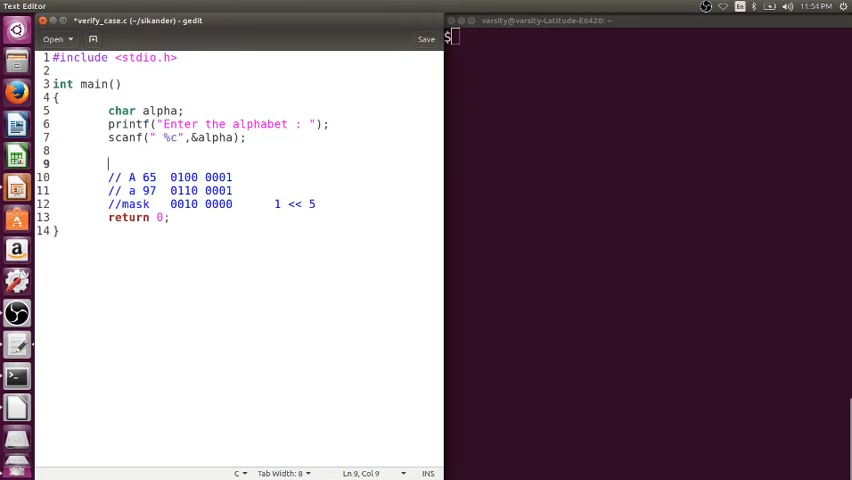
Declare mask = 1 << 5 and int res = alpha & mask
text(int)
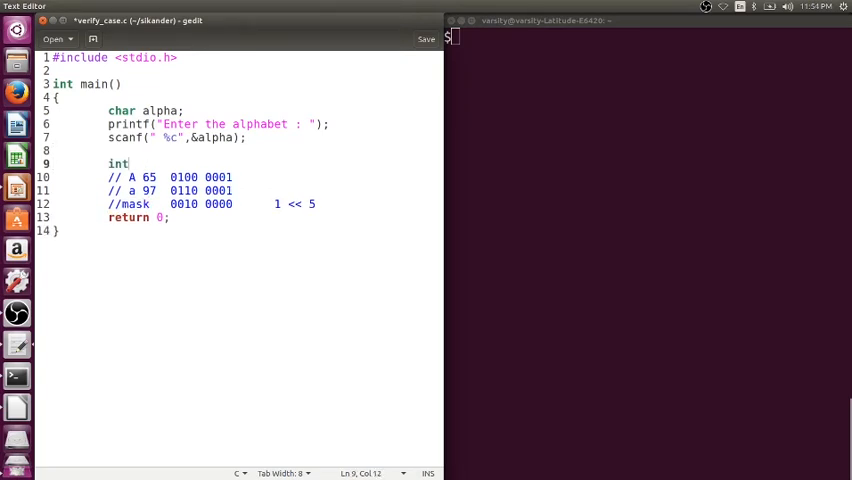
text(har mask)
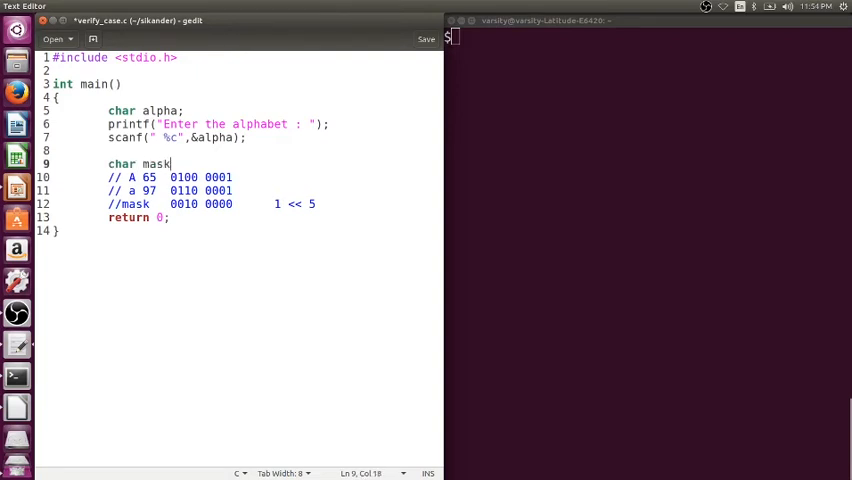
text(= 1 <<)
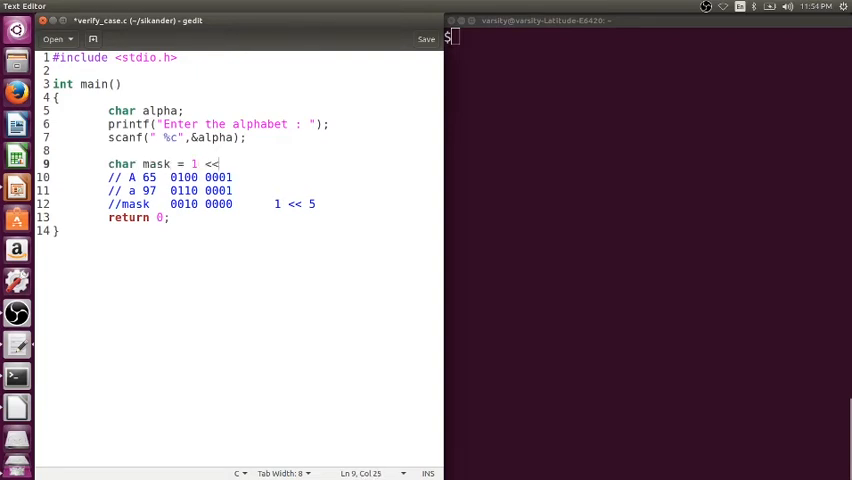
text(5;)
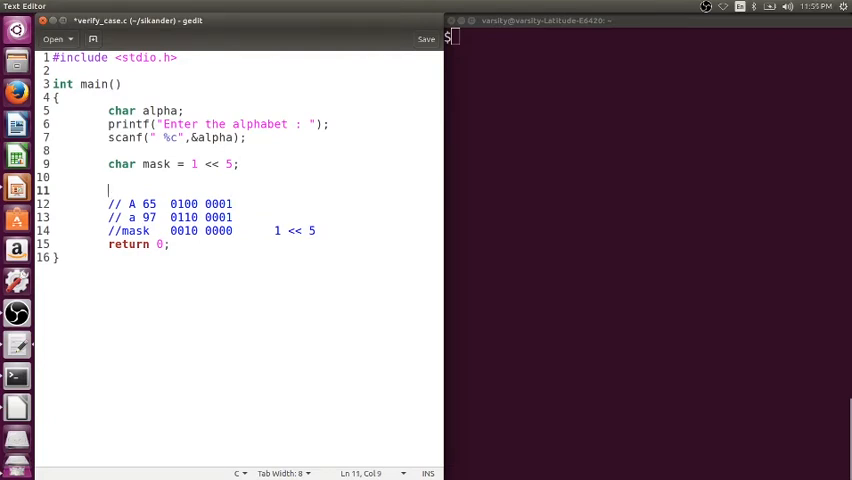
text(int re)
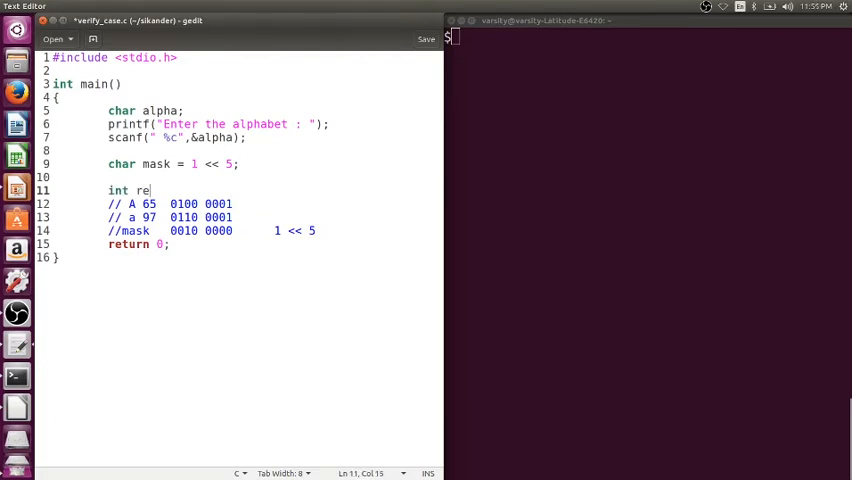
text(s =)
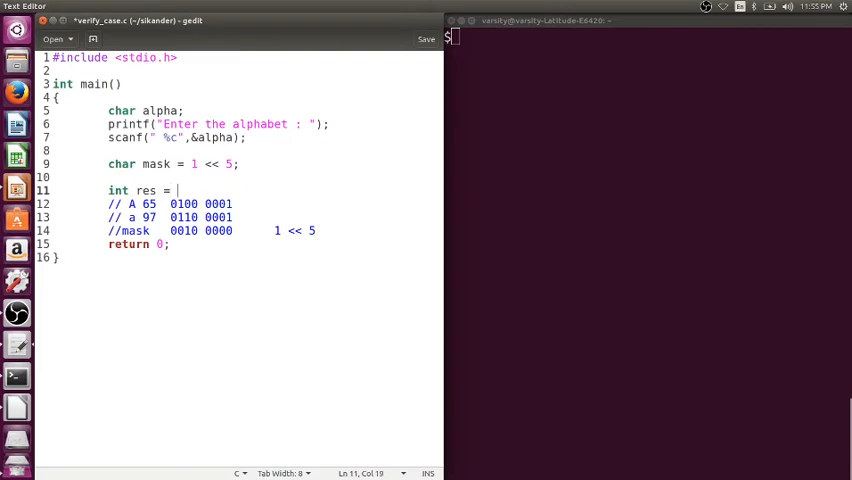
text(alpha)
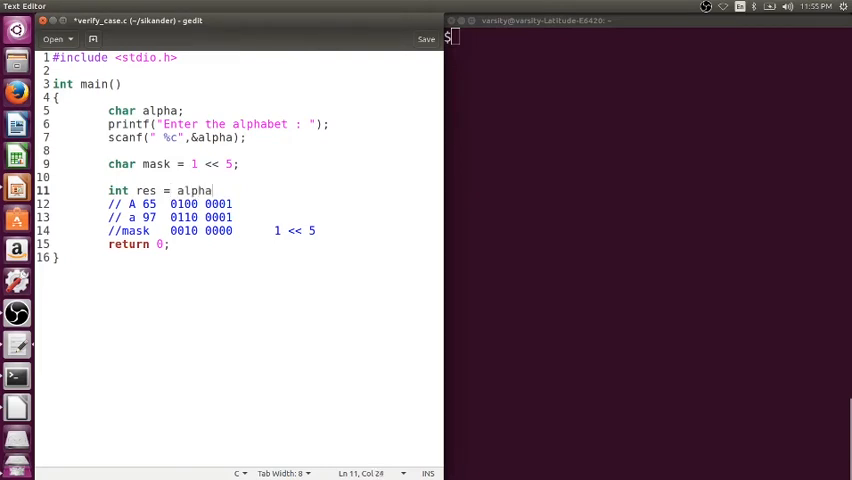
text(&)
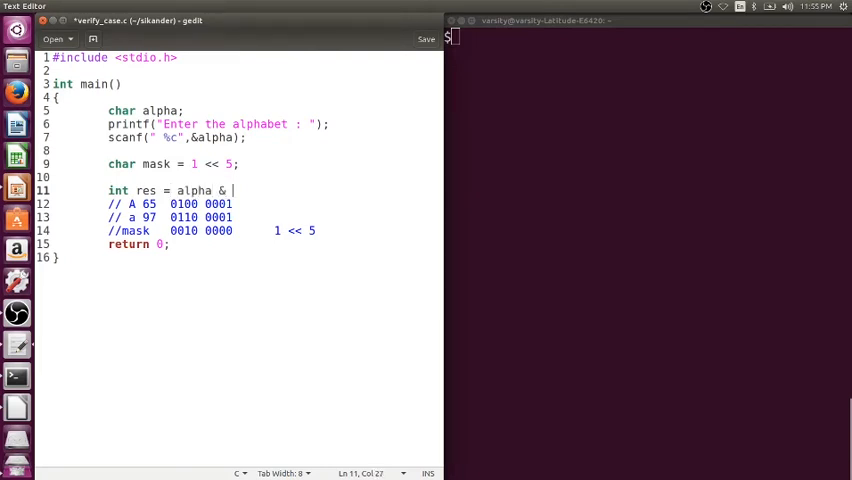
text(mask;)
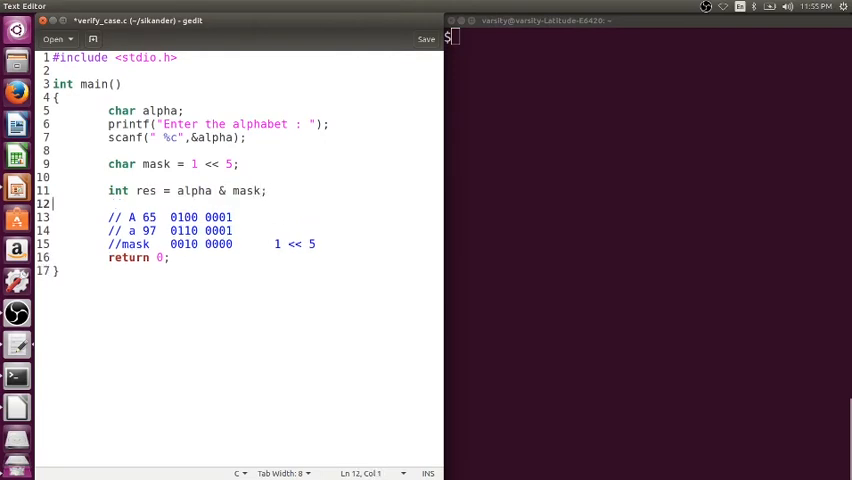
Add if(res == 0) printf("UpperCase\n");
text(if(re)
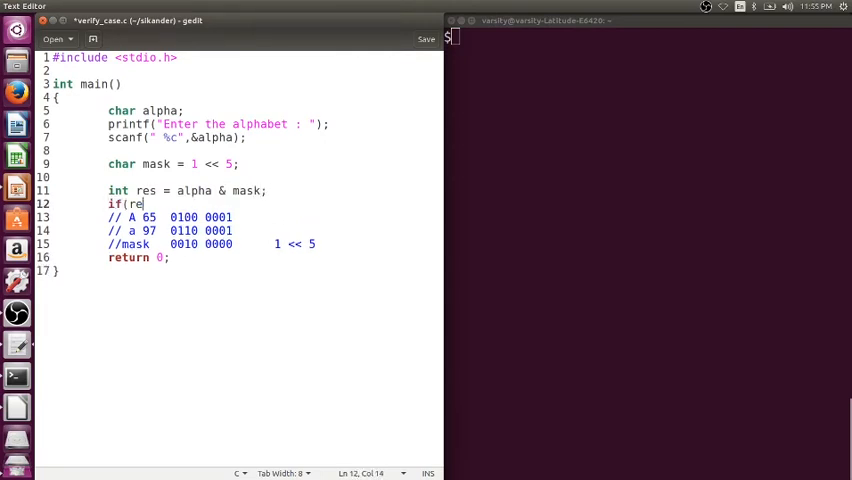
text(s == 0))
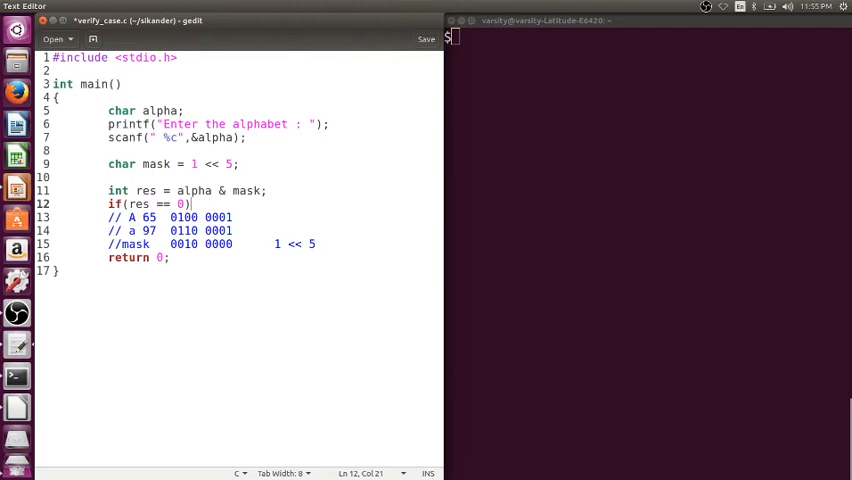
text(printf)
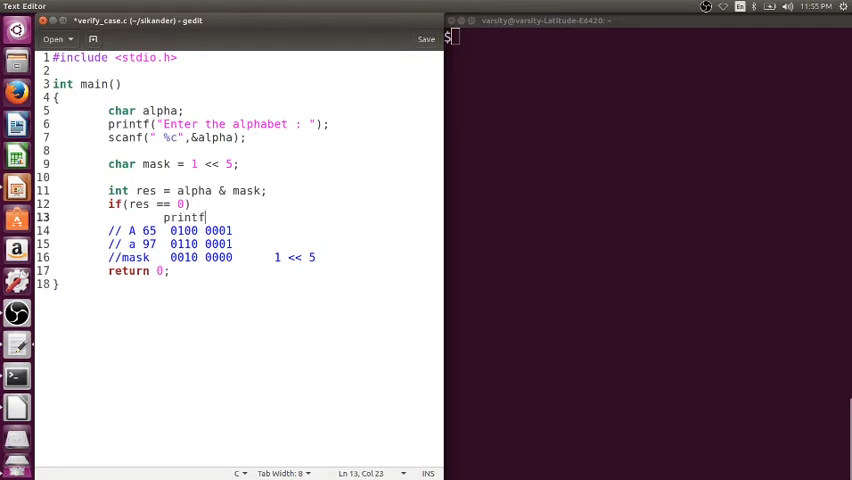
text(("Up)
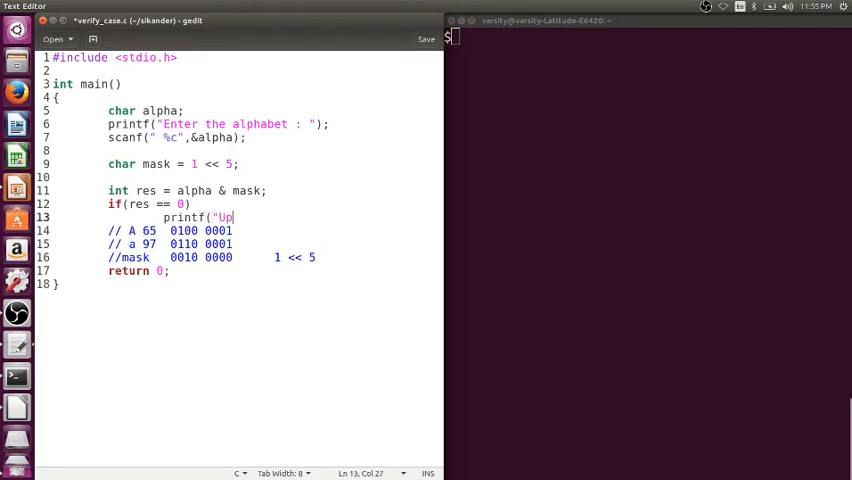
text(perCase)
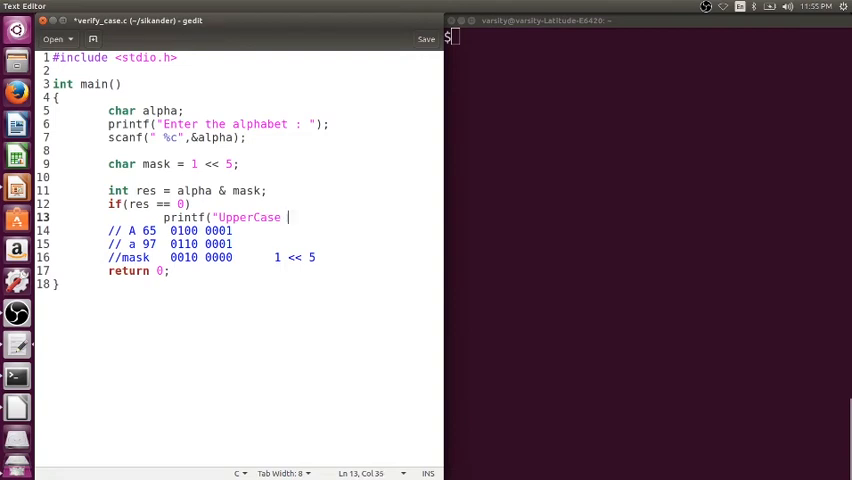
text(\n");)
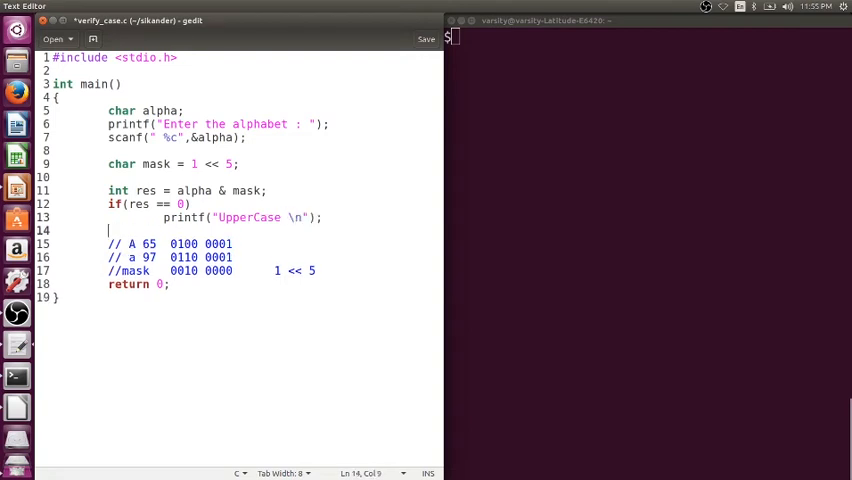
Add else printf("Lower Case \n"), delete the bit-pattern comments, and save verify_case.c
text(else)
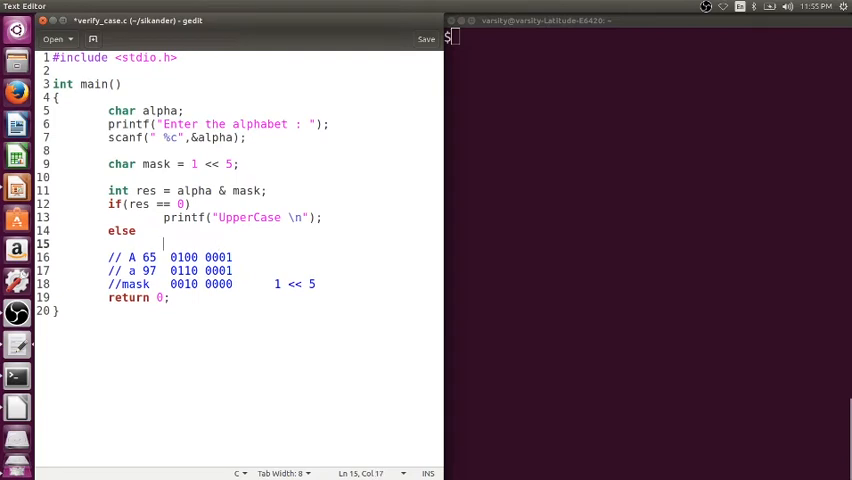
text(printf()
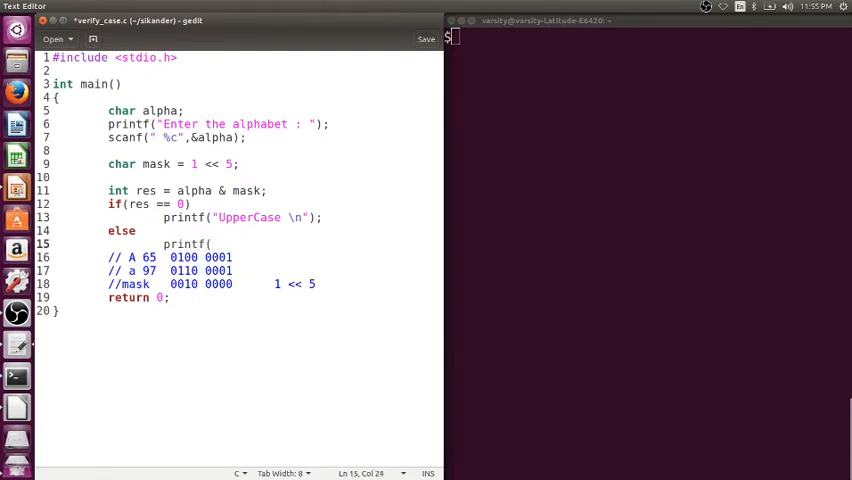
text(")
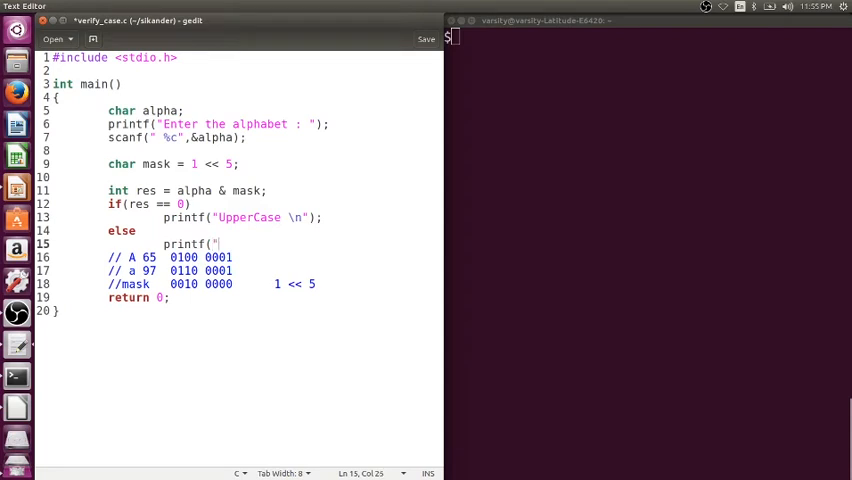
text(Lower)
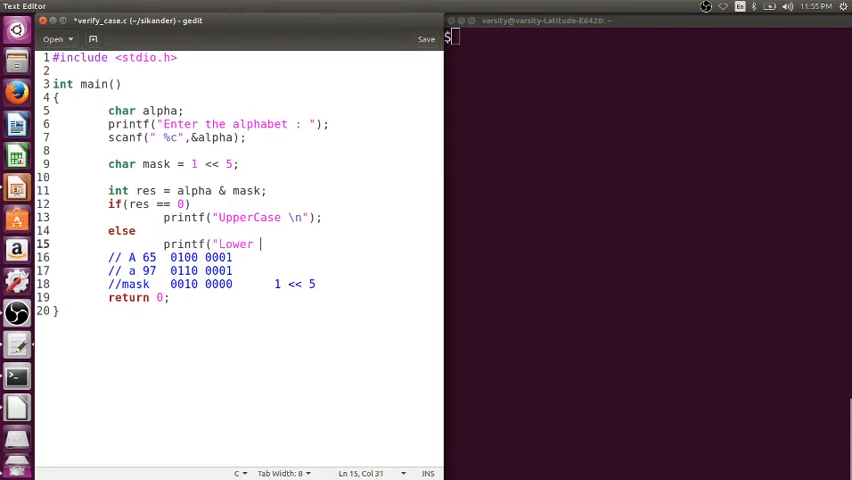
text(Case \n");)
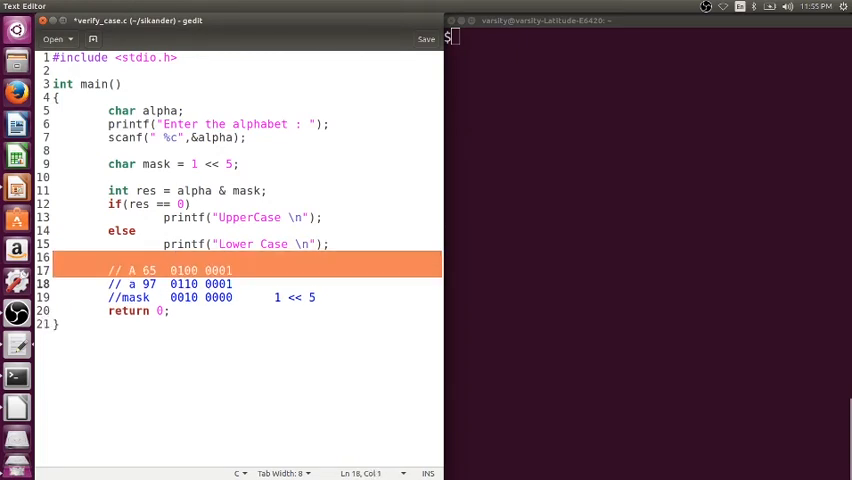
key(Delete)
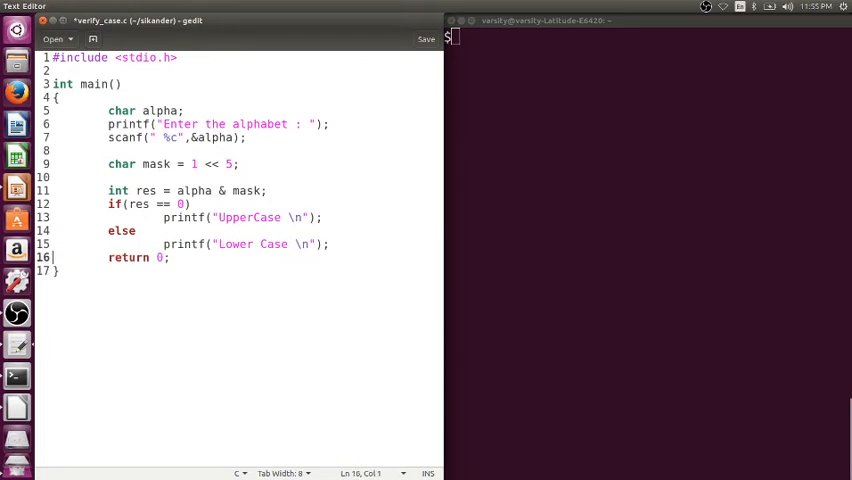
key(ctrl+s)
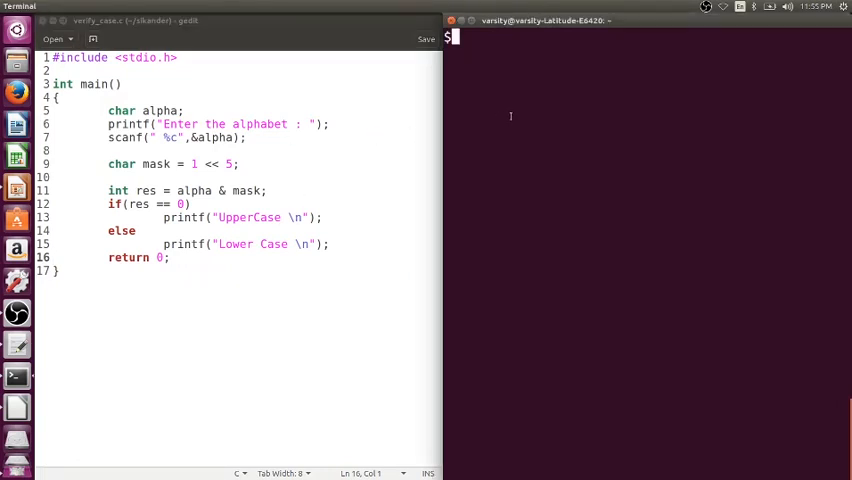
Compile verify_case.c with gcc and run ./a.out for inputs A, t, R and 9
text(gcc)
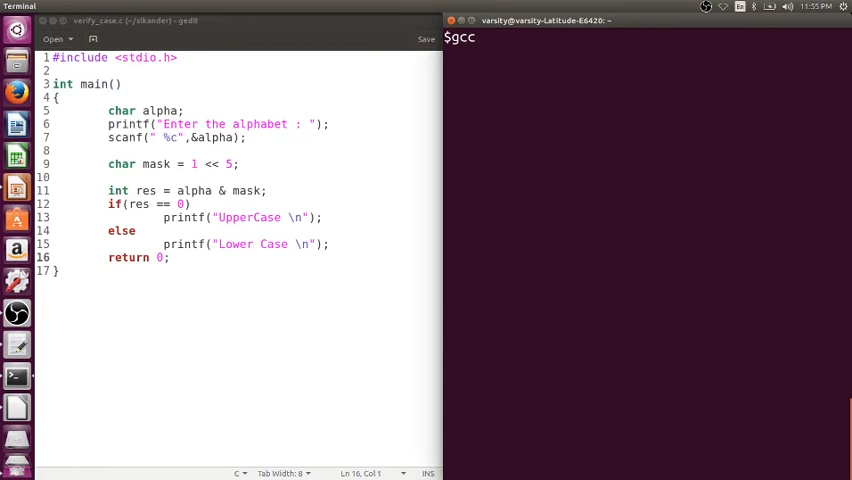
text(verify_case.c)
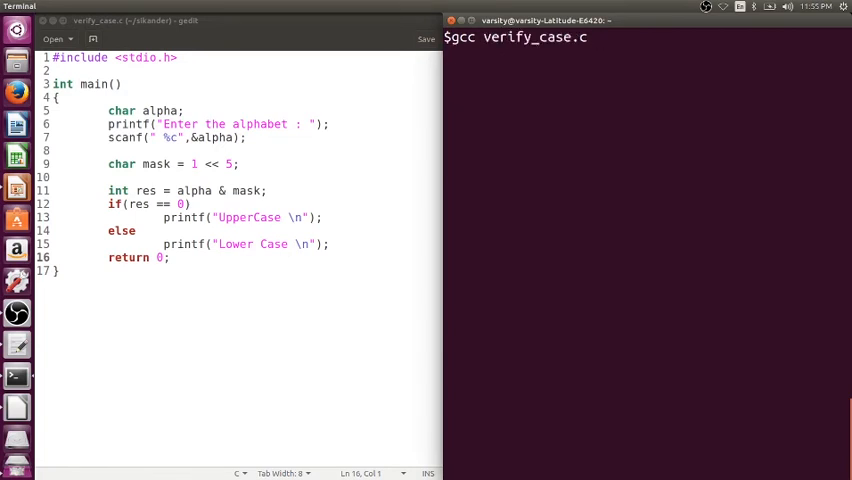
text(./a.out)
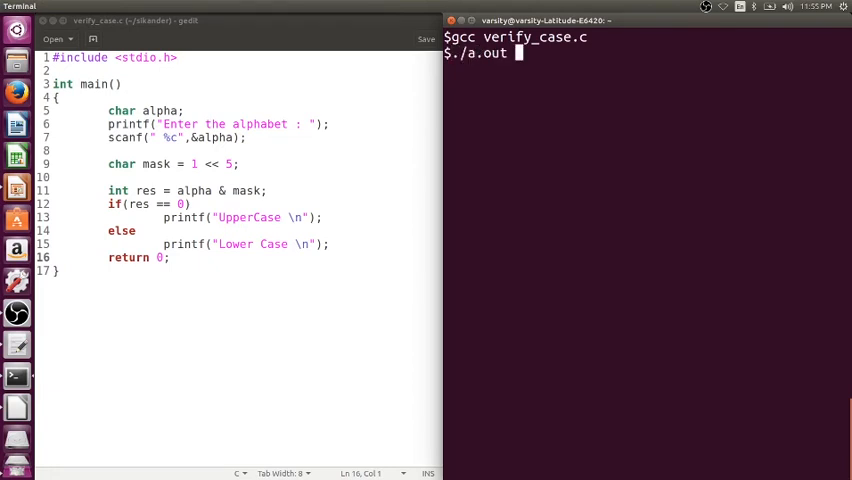
key(Return)
text(A)
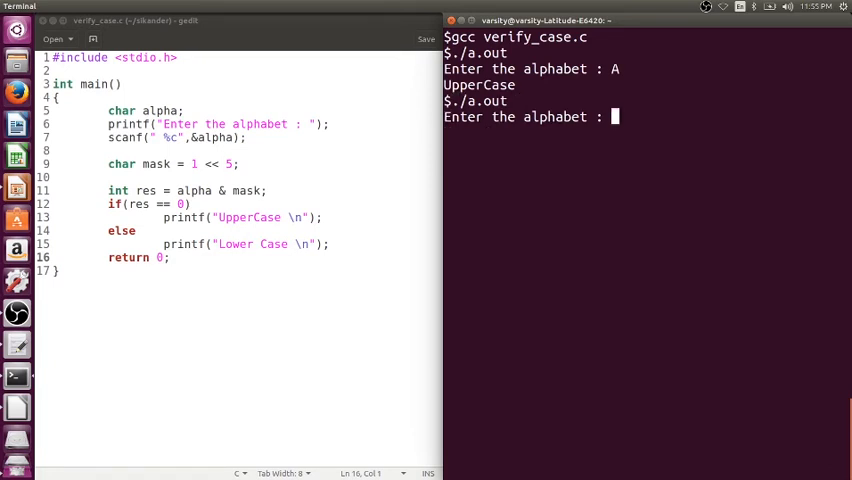
text(t)
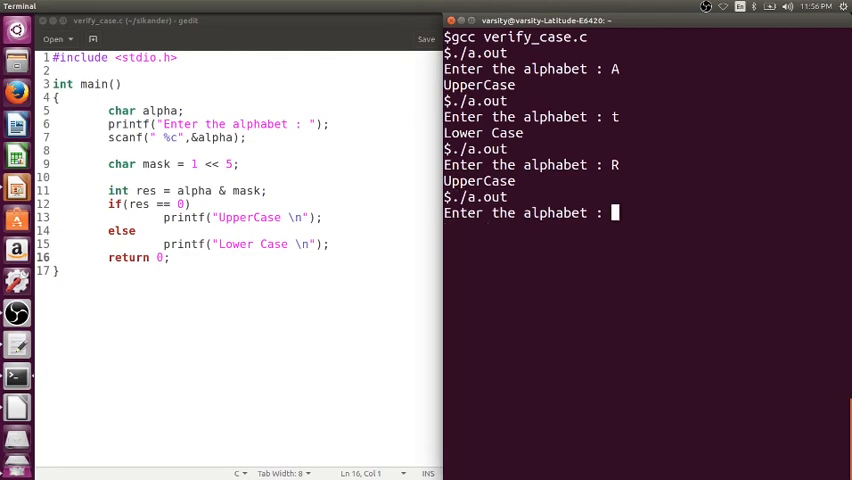
text(9)
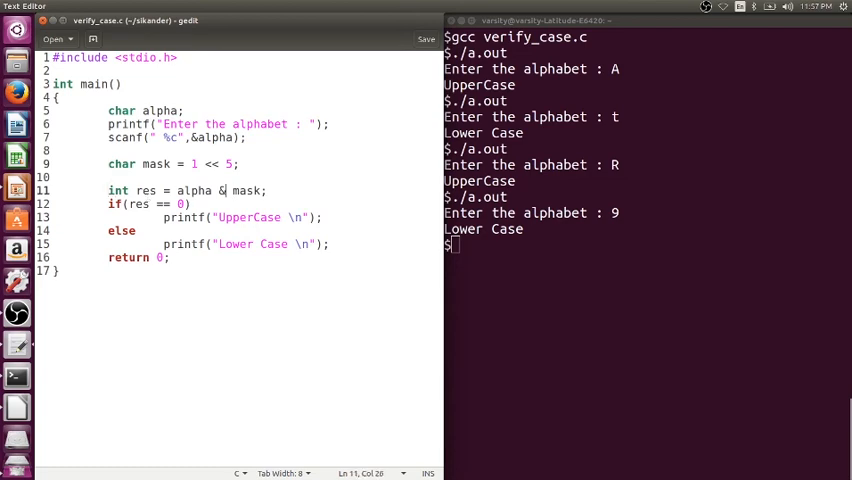
Change & to ^, comment out the if/else with /*, and add printf("Result = %c \n",res);
text(^)
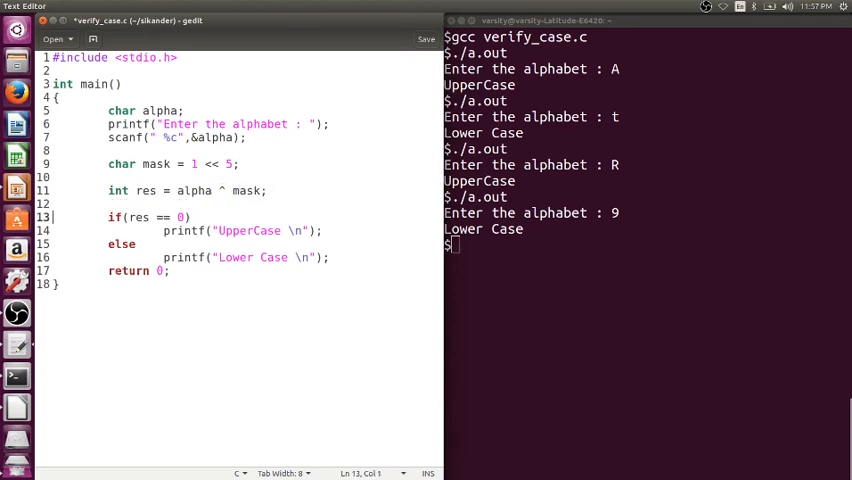
text(/*)
click(238, 257)
text(*/)
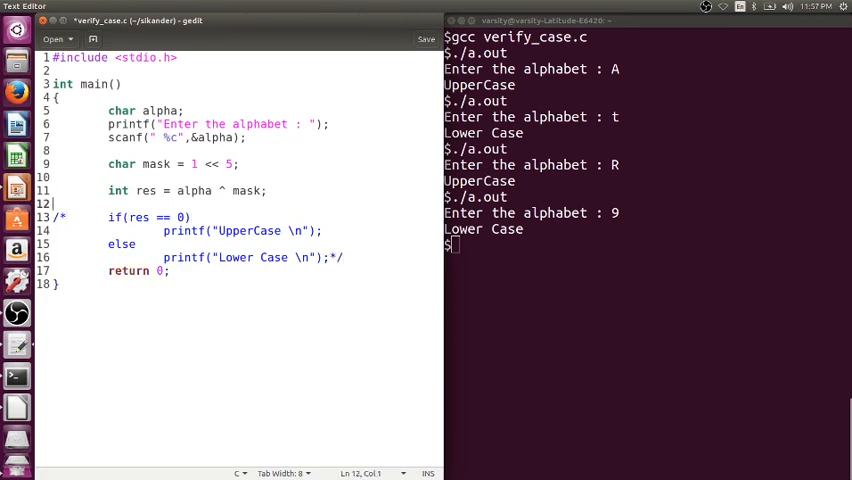
text(printf(" %c)
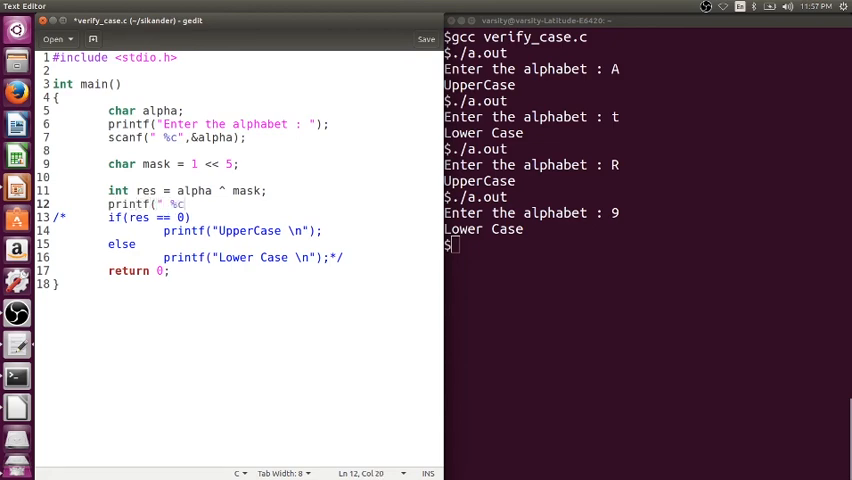
text(R)
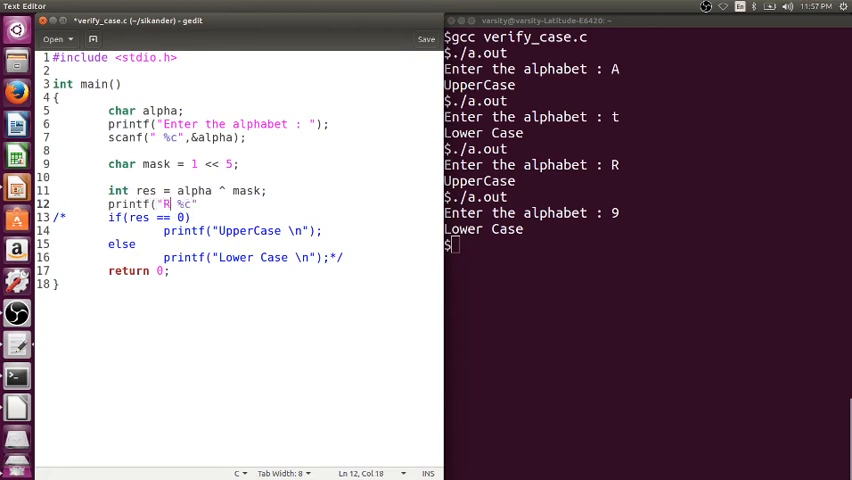
text(esult =)
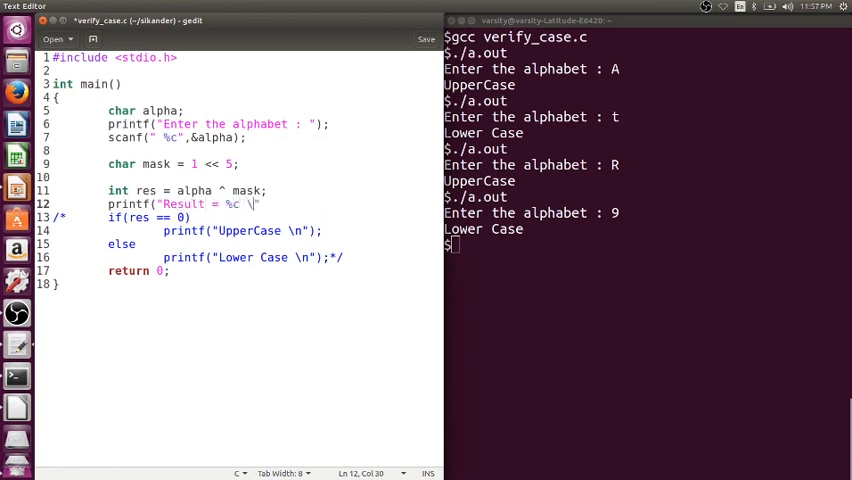
text(",r)
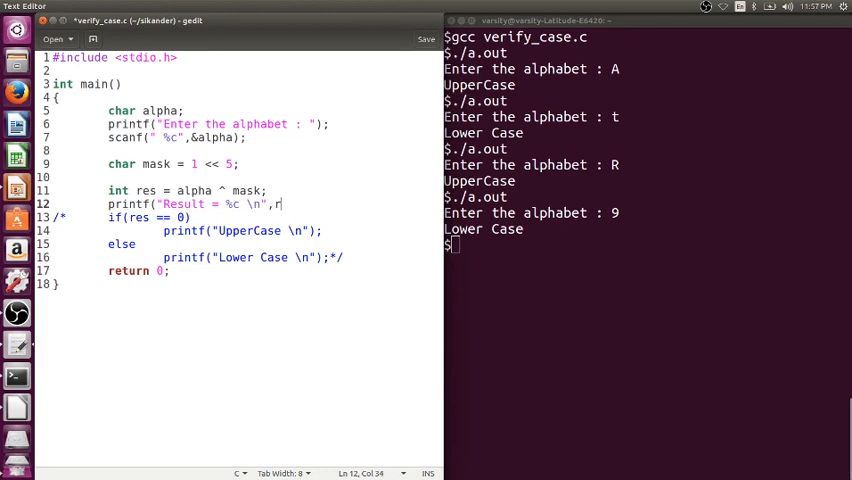
text(es);)
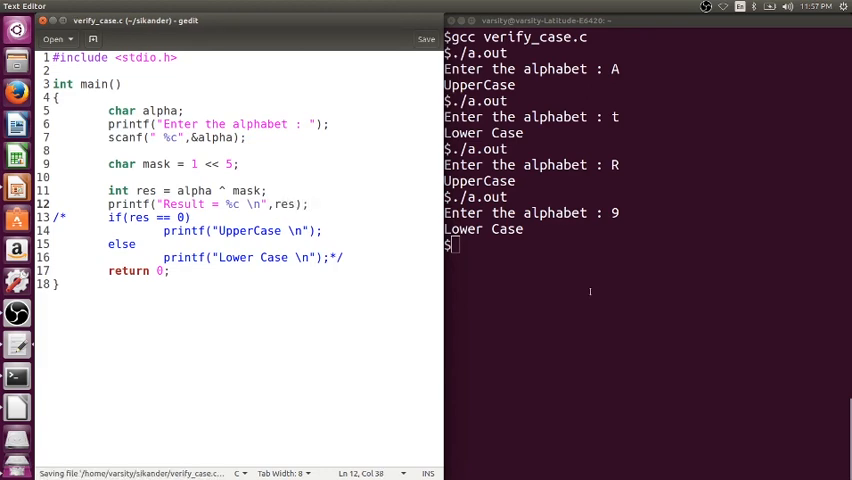
Recompile verify_case.c with gcc and run ./a.out with inputs t and R
text(gcc verify_case.c)
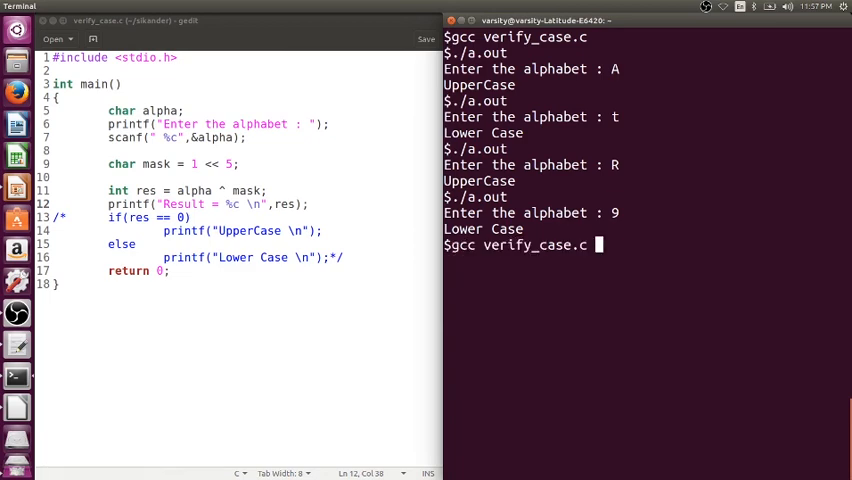
text(./a.out)
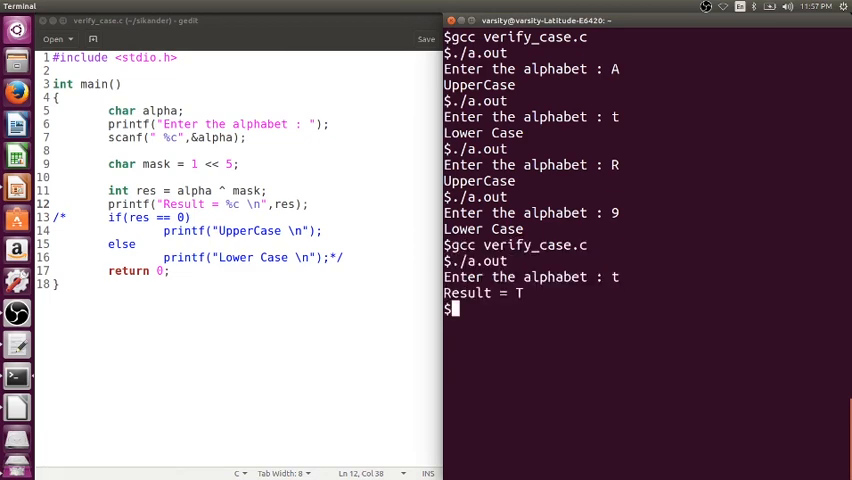
text(./a.out)
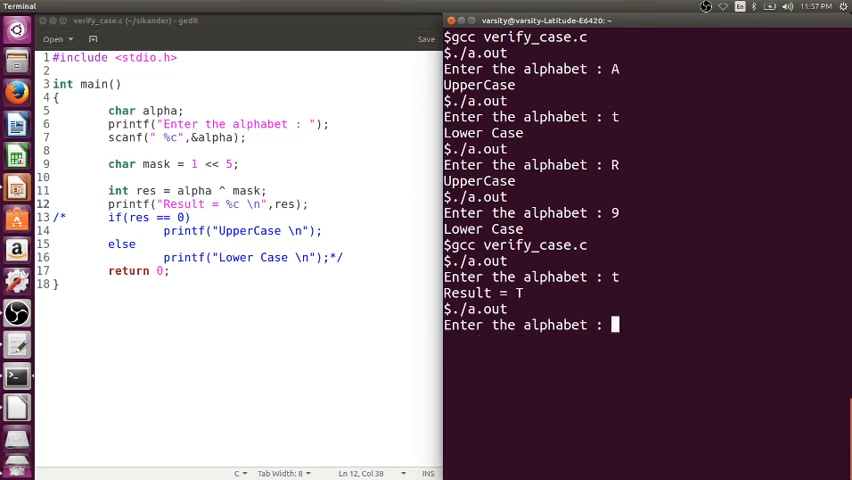
text(R)
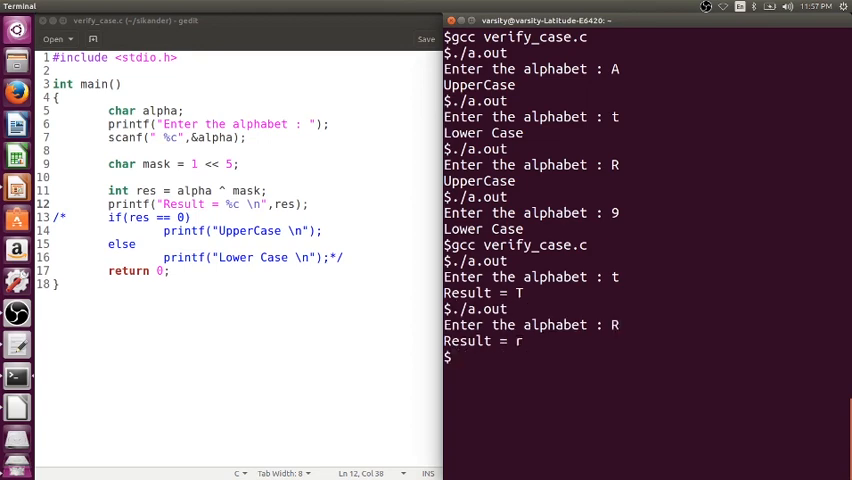